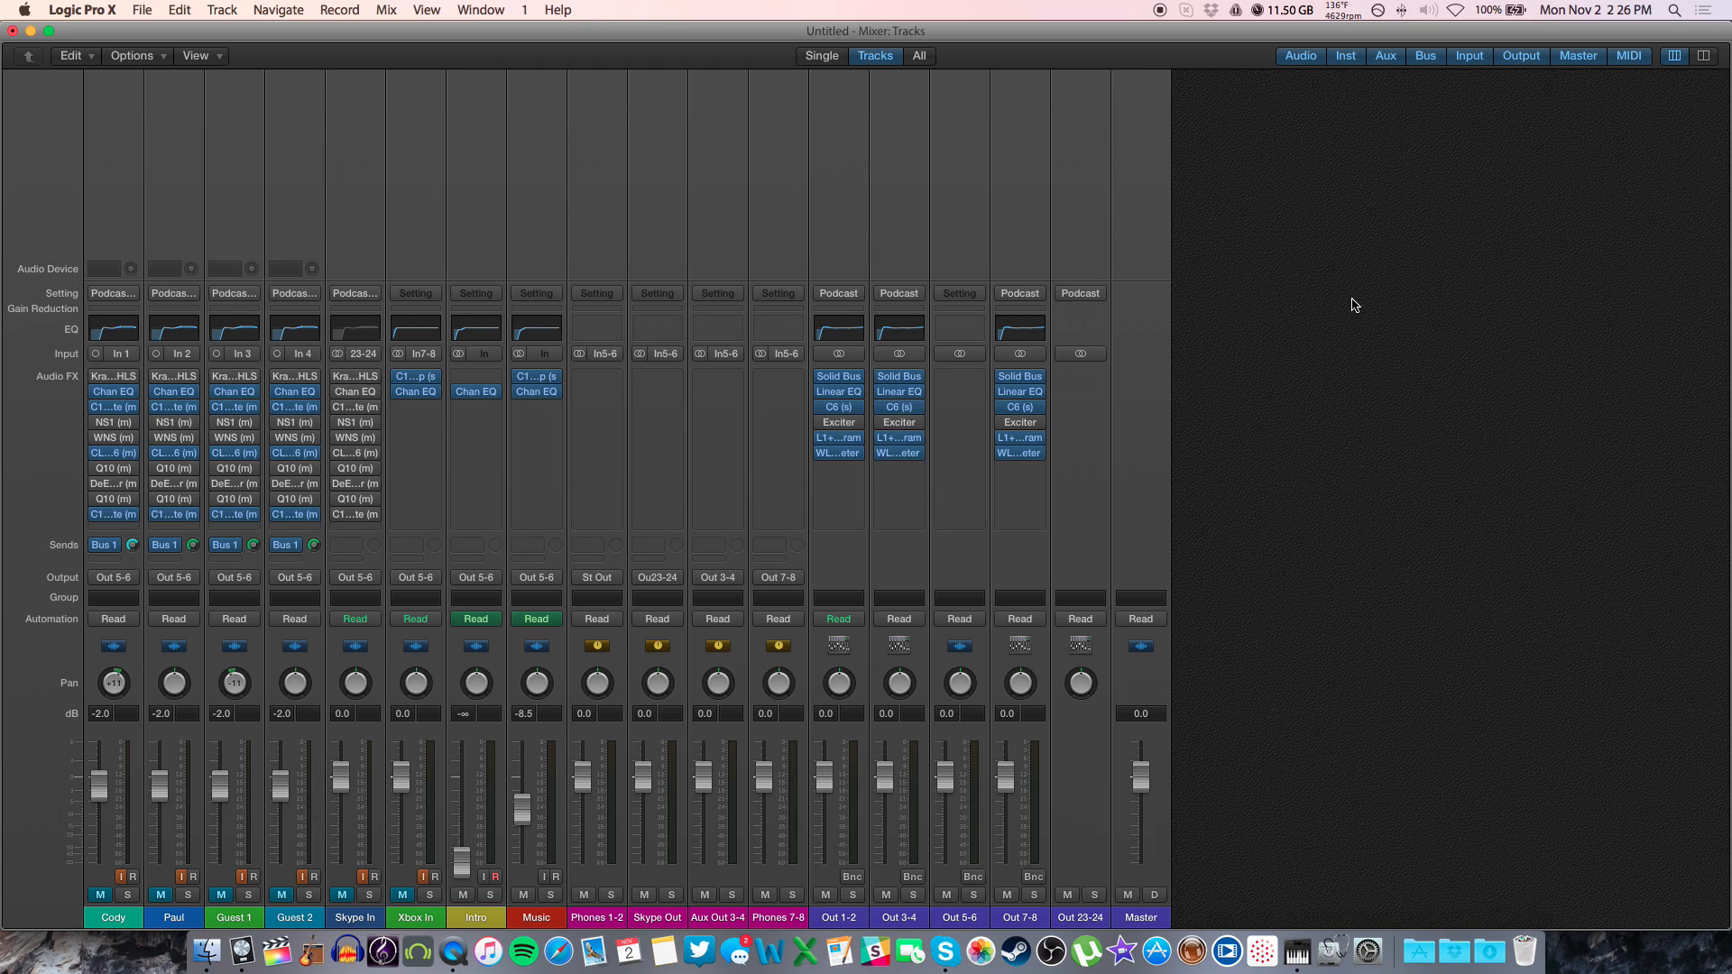
{"action": "mouse_move", "coordinate": [1329, 455]}
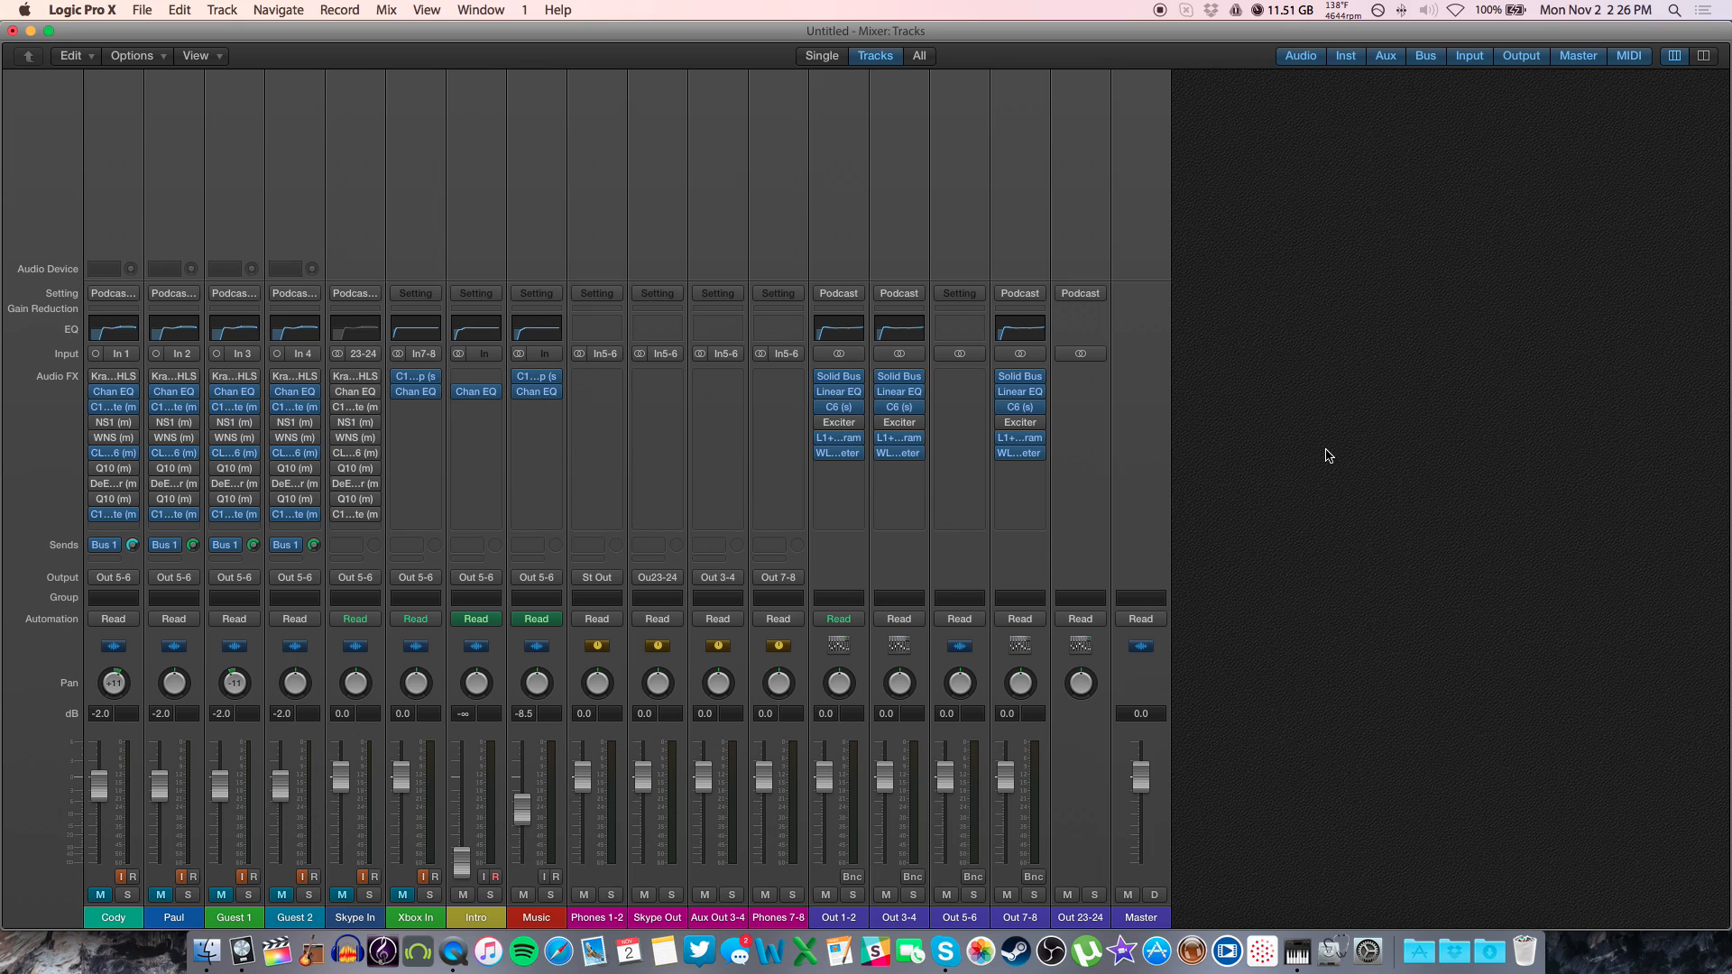
{"action": "mouse_move", "coordinate": [1288, 456]}
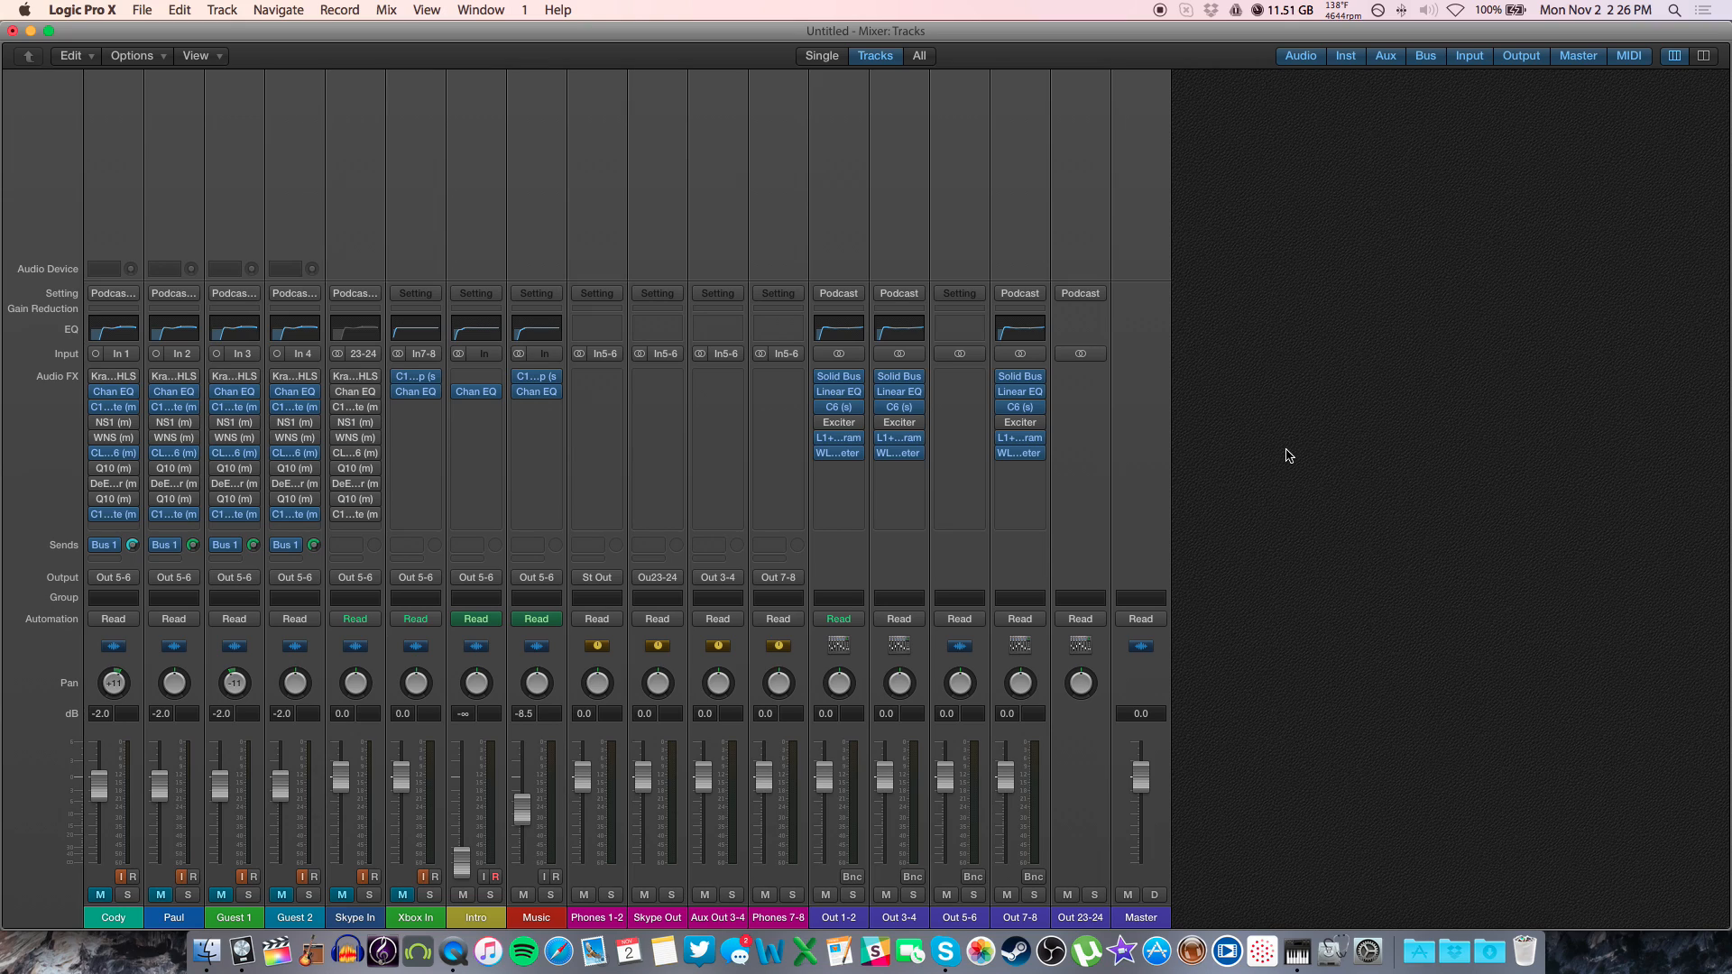
{"action": "mouse_move", "coordinate": [706, 296]}
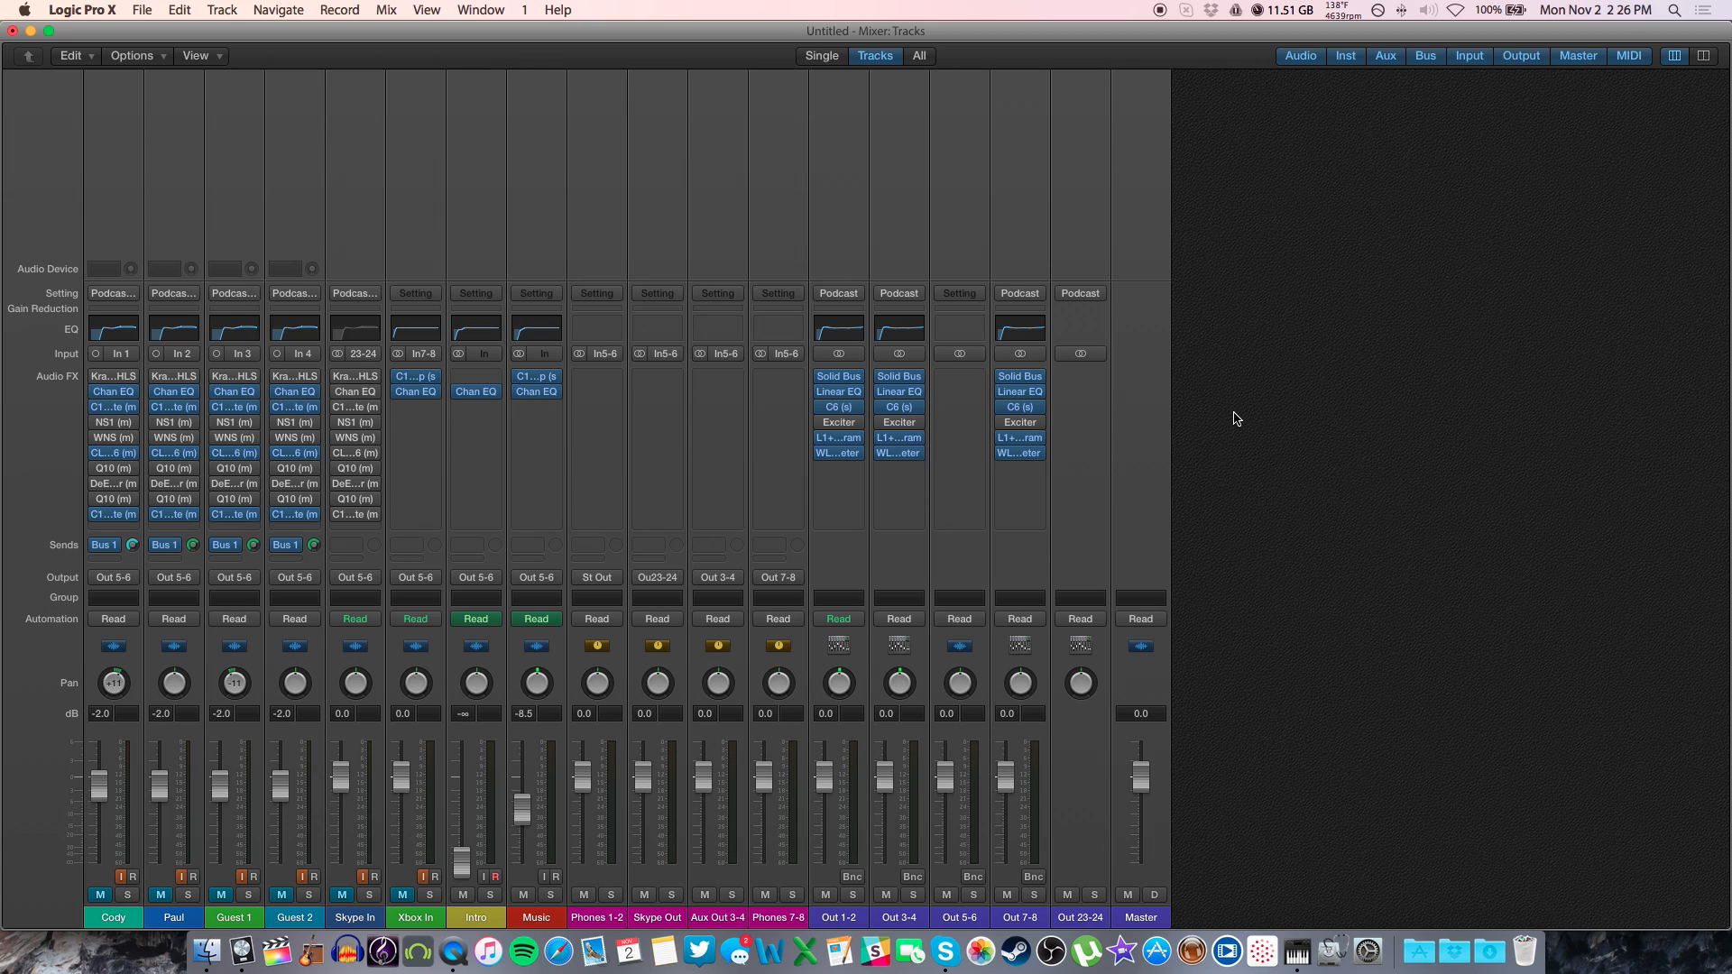
{"action": "mouse_move", "coordinate": [1259, 415]}
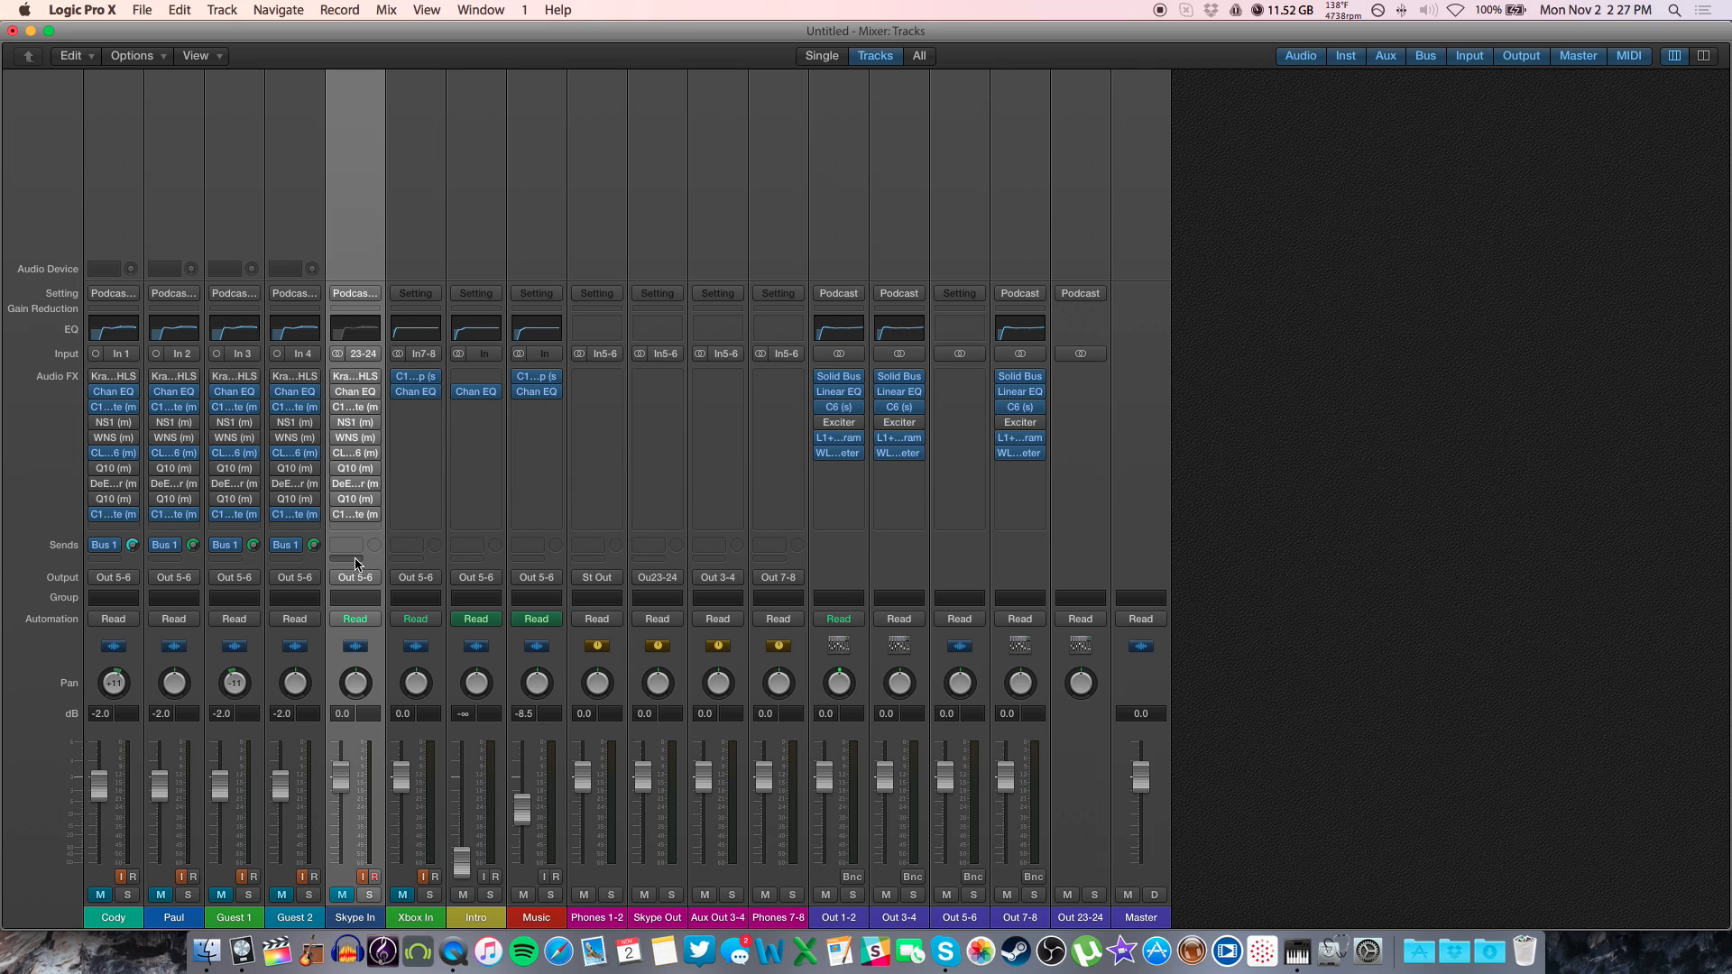
{"action": "mouse_move", "coordinate": [356, 538]}
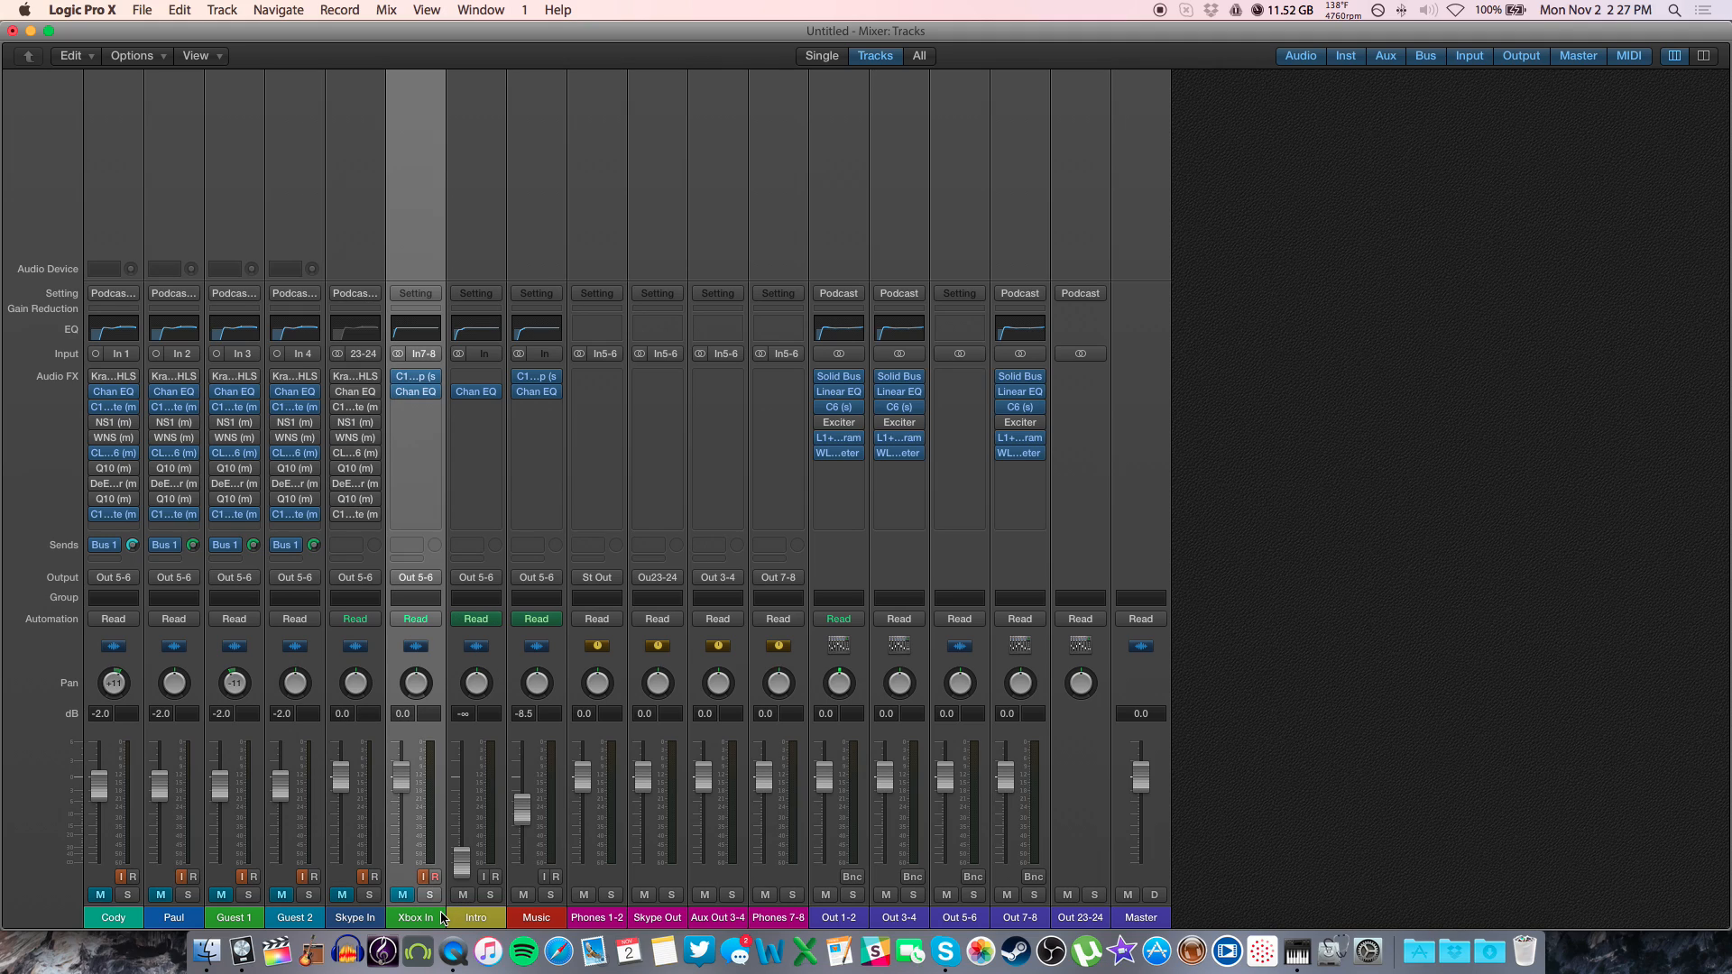
{"action": "mouse_move", "coordinate": [415, 916]}
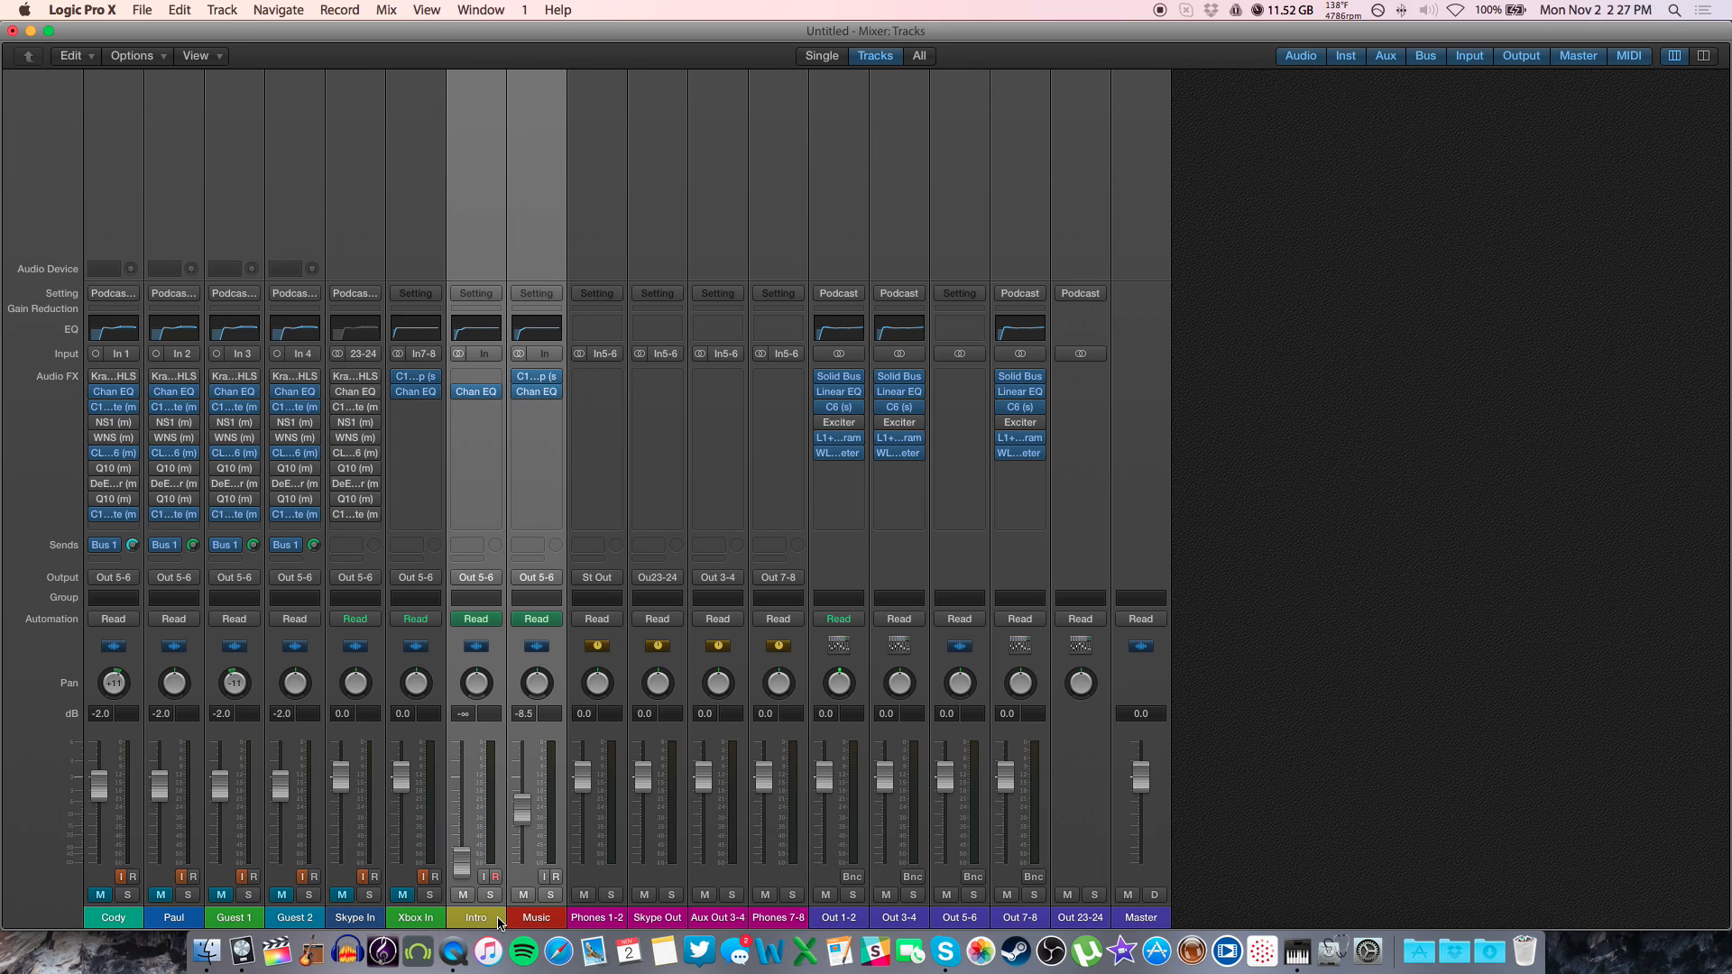
{"action": "mouse_move", "coordinate": [606, 917]}
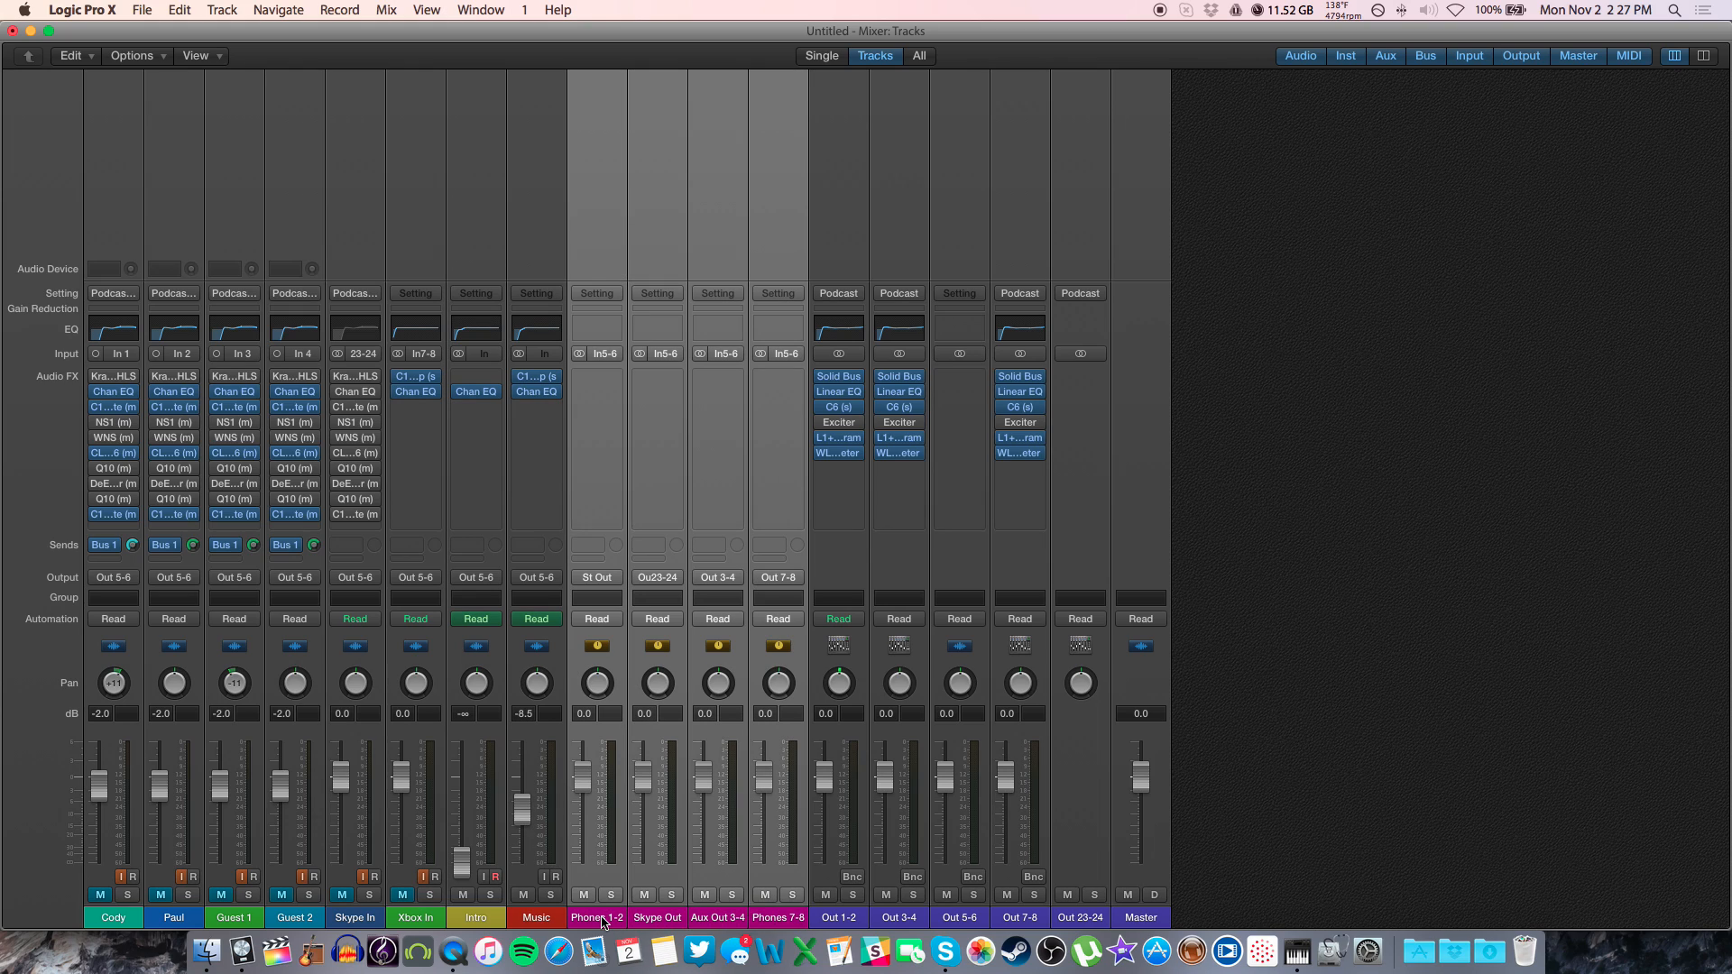
{"action": "mouse_move", "coordinate": [603, 917]}
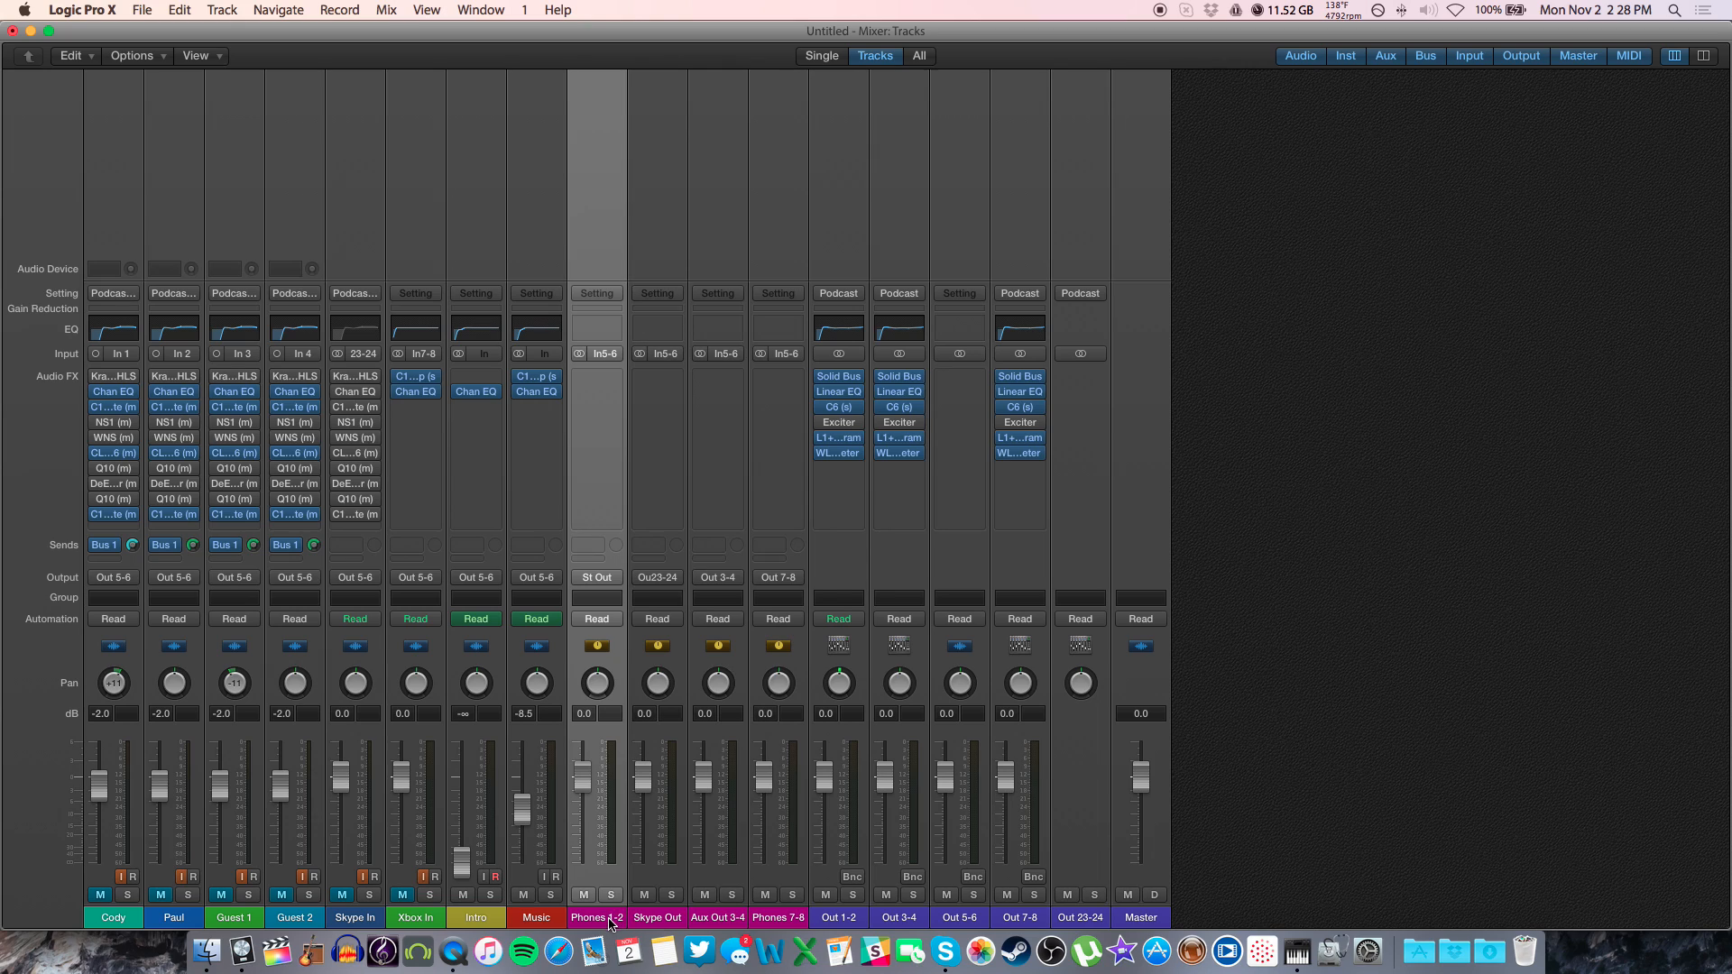
{"action": "mouse_move", "coordinate": [677, 910]}
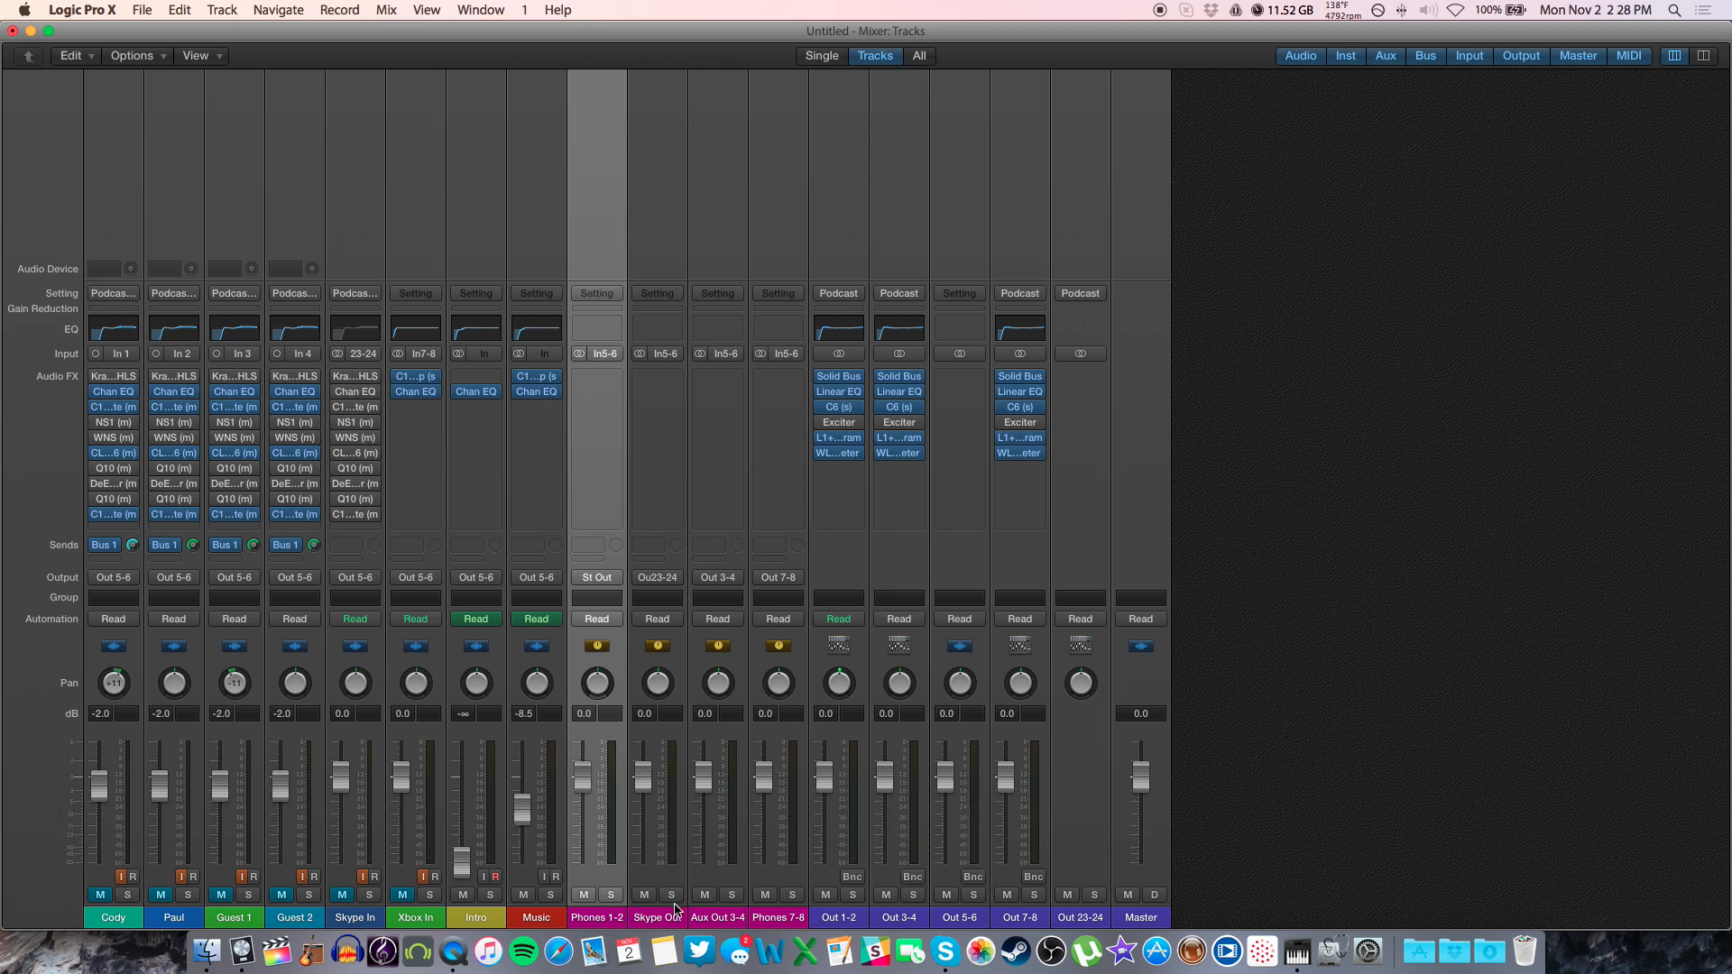
Show the MOTU + Soundflower aggregate device's subdevices, then bring Skype forward
{"action": "left_click", "coordinate": [656, 916]}
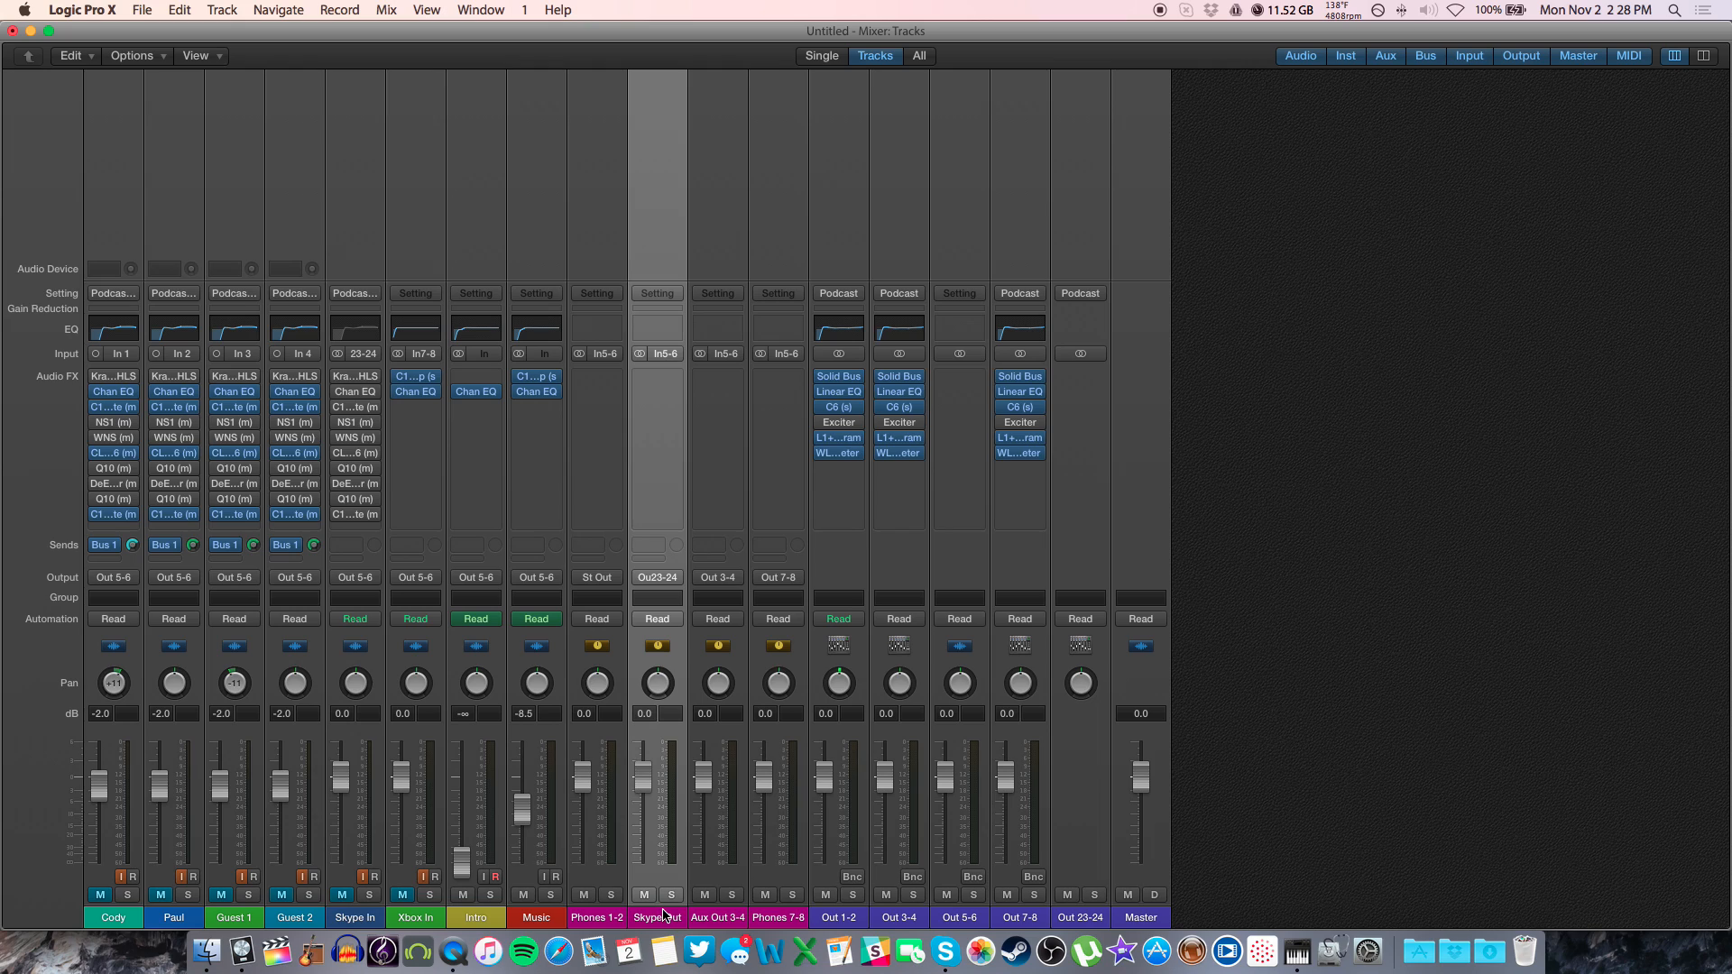
{"action": "mouse_move", "coordinate": [658, 916]}
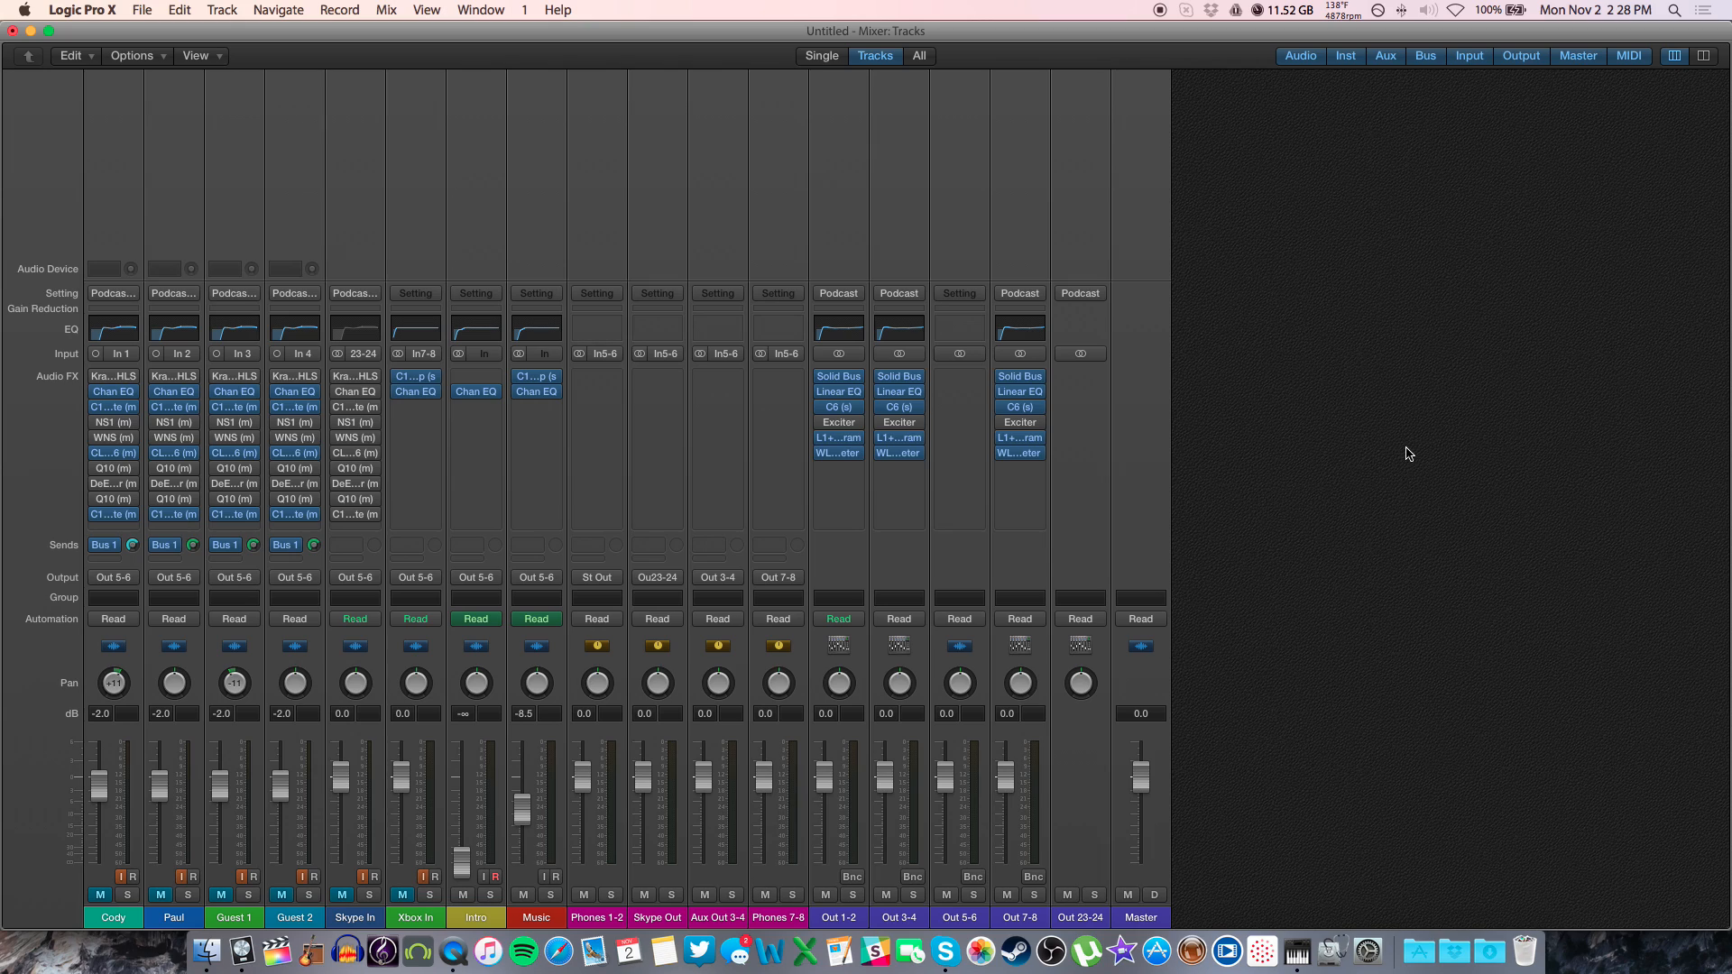
{"action": "mouse_move", "coordinate": [1290, 686]}
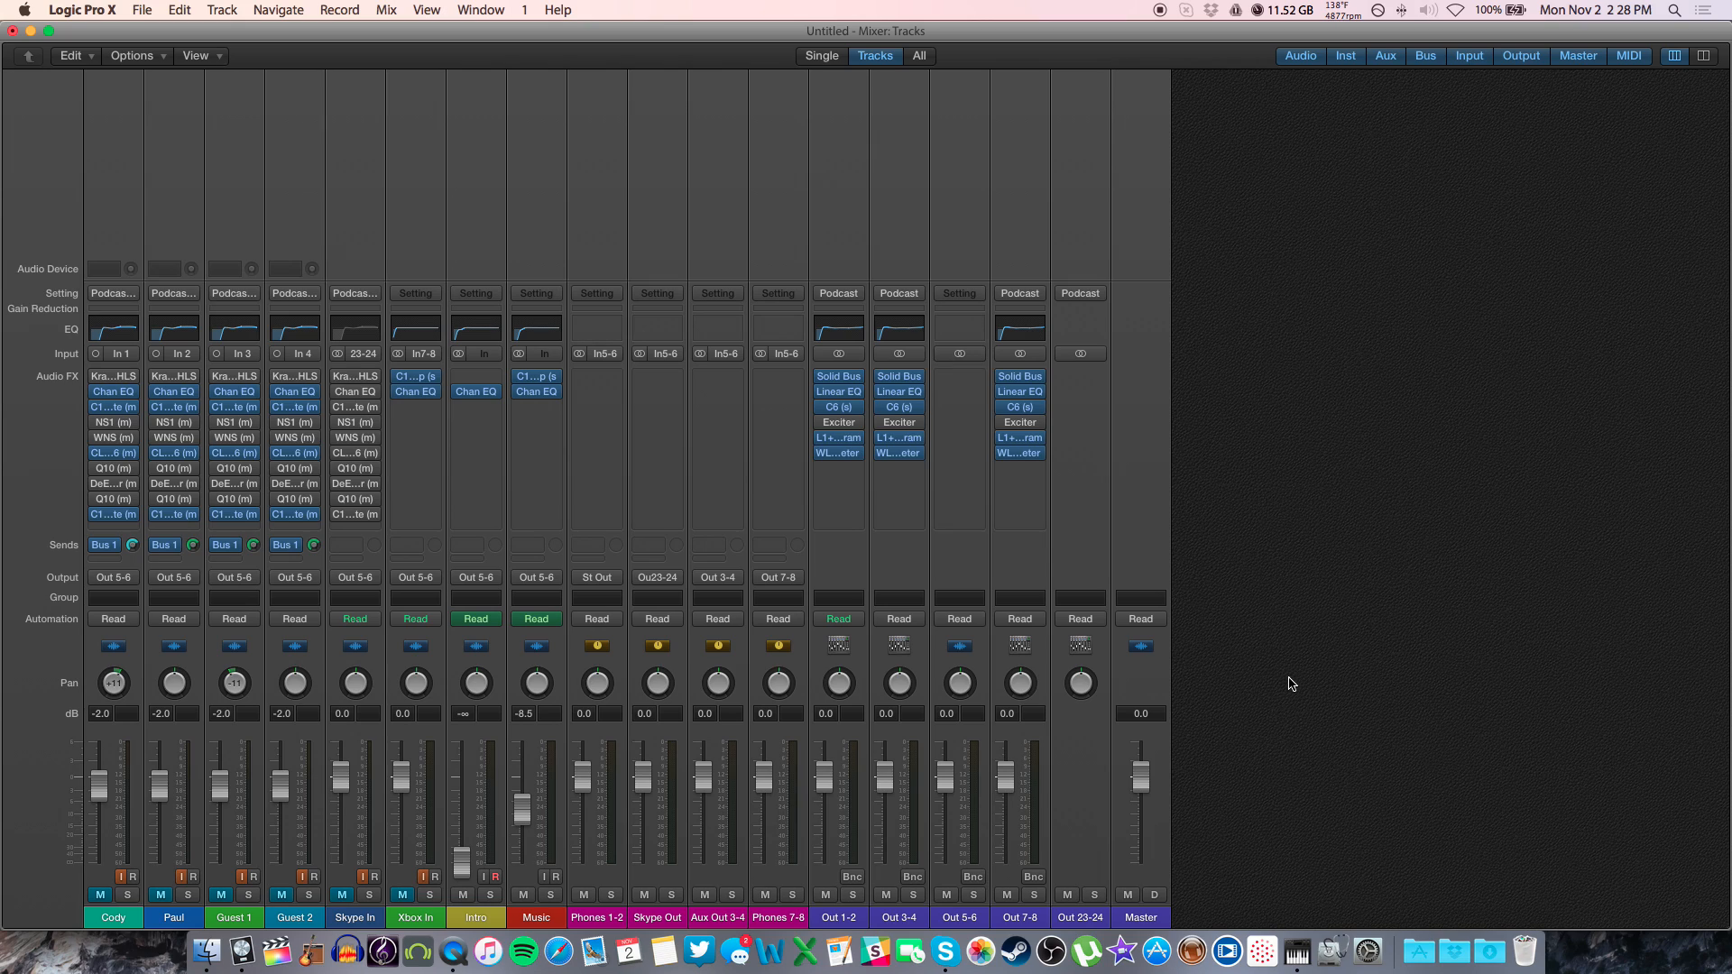
{"action": "left_click", "coordinate": [1292, 947]}
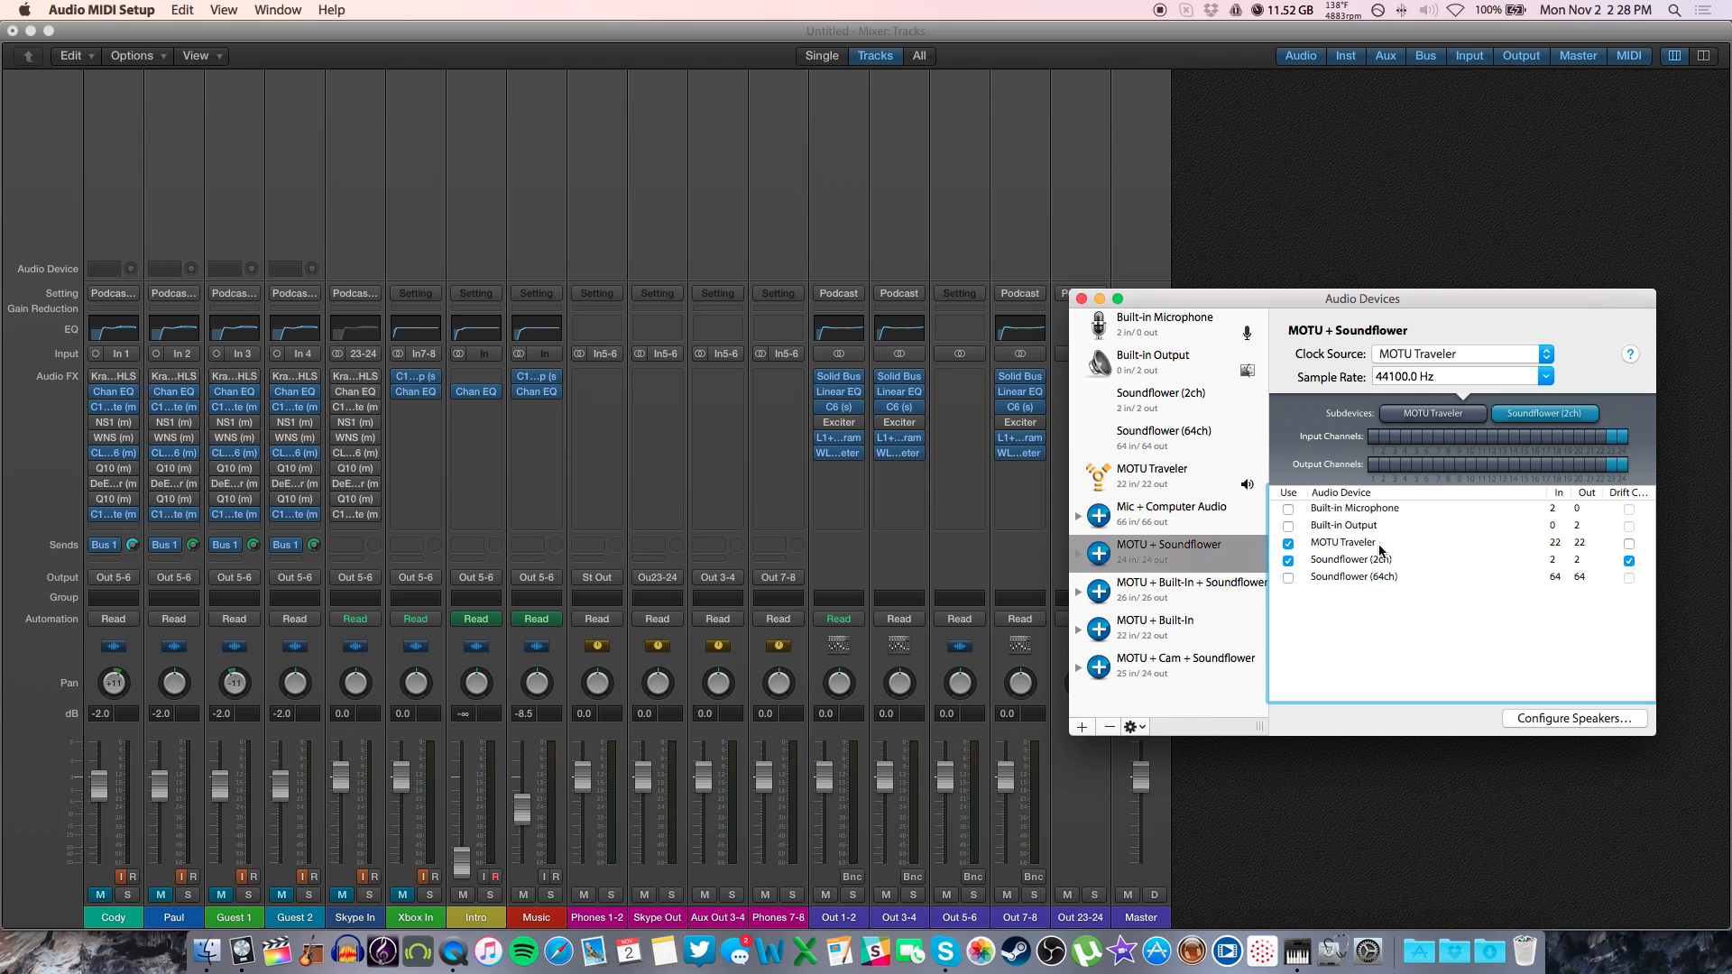
{"action": "mouse_move", "coordinate": [1378, 552]}
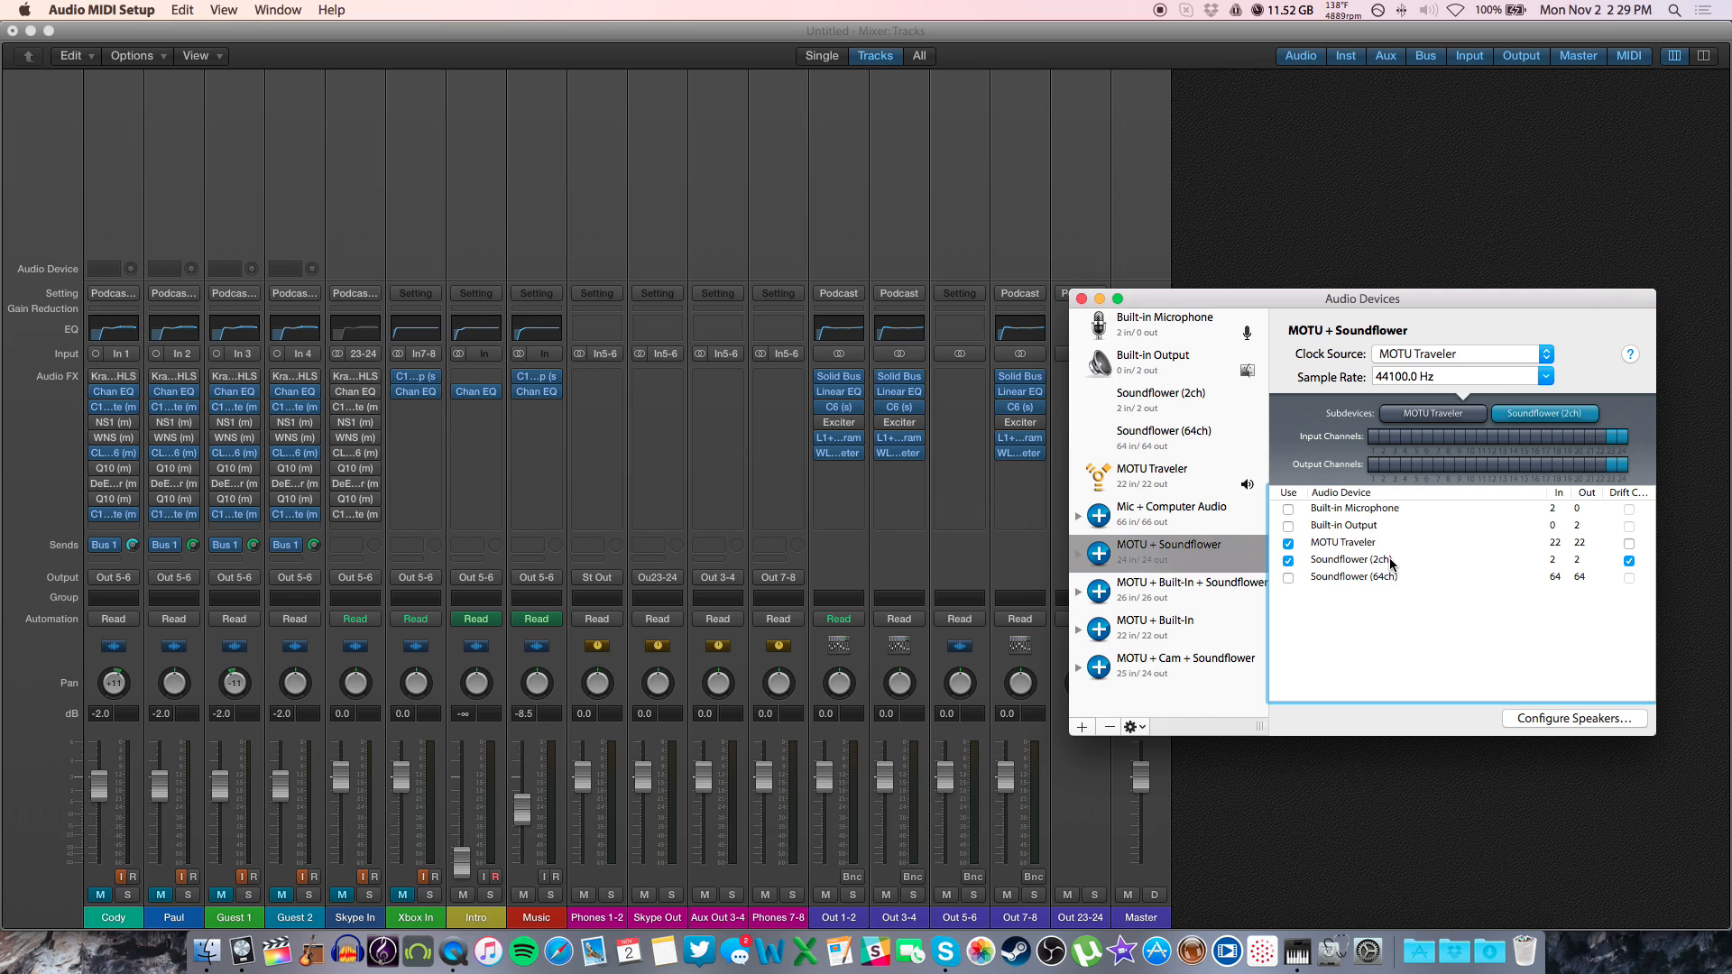
{"action": "mouse_move", "coordinate": [1346, 557]}
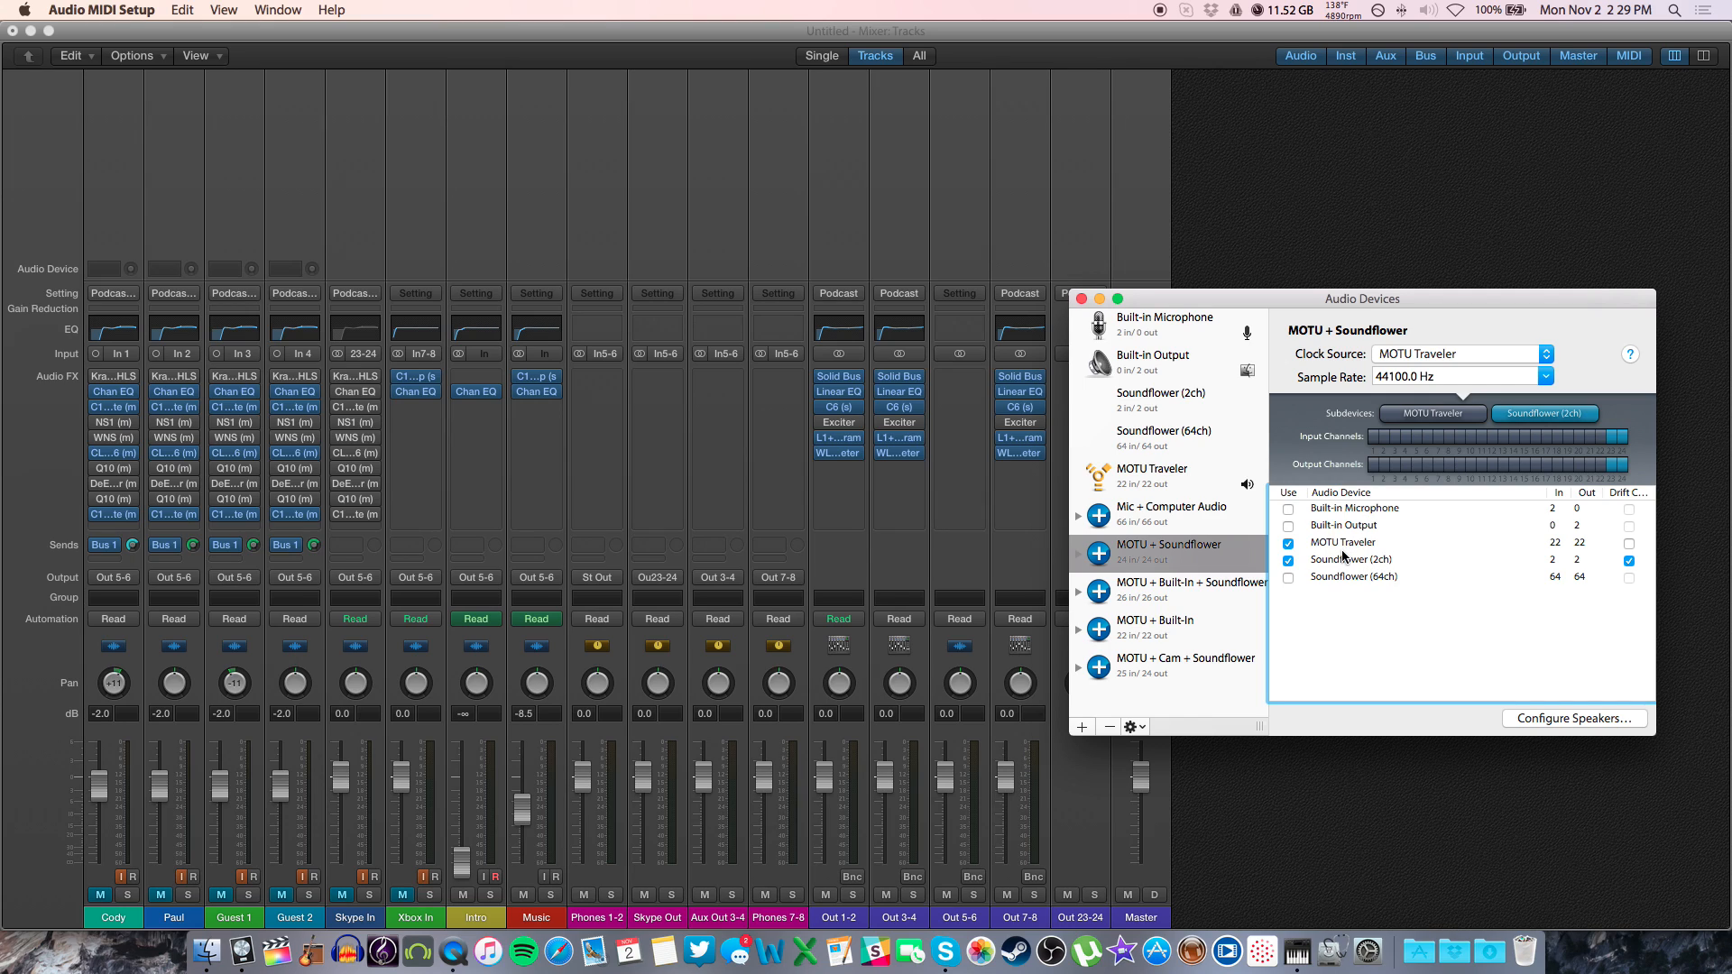
{"action": "mouse_move", "coordinate": [947, 941]}
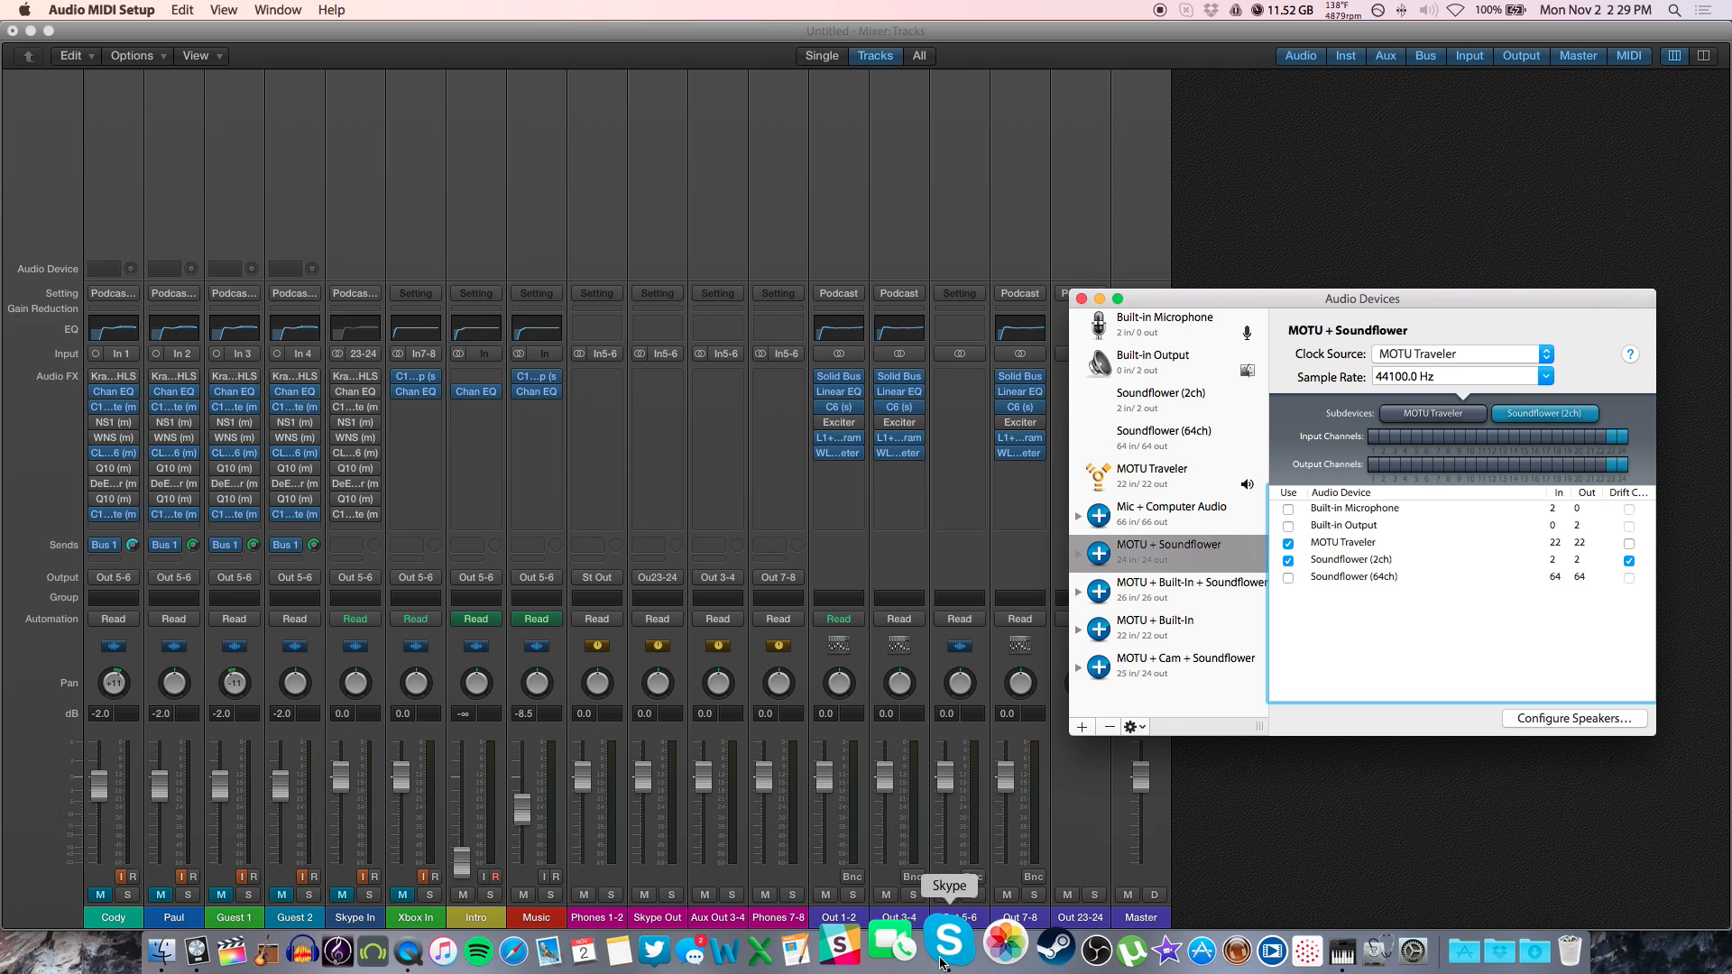
{"action": "left_click", "coordinate": [947, 942]}
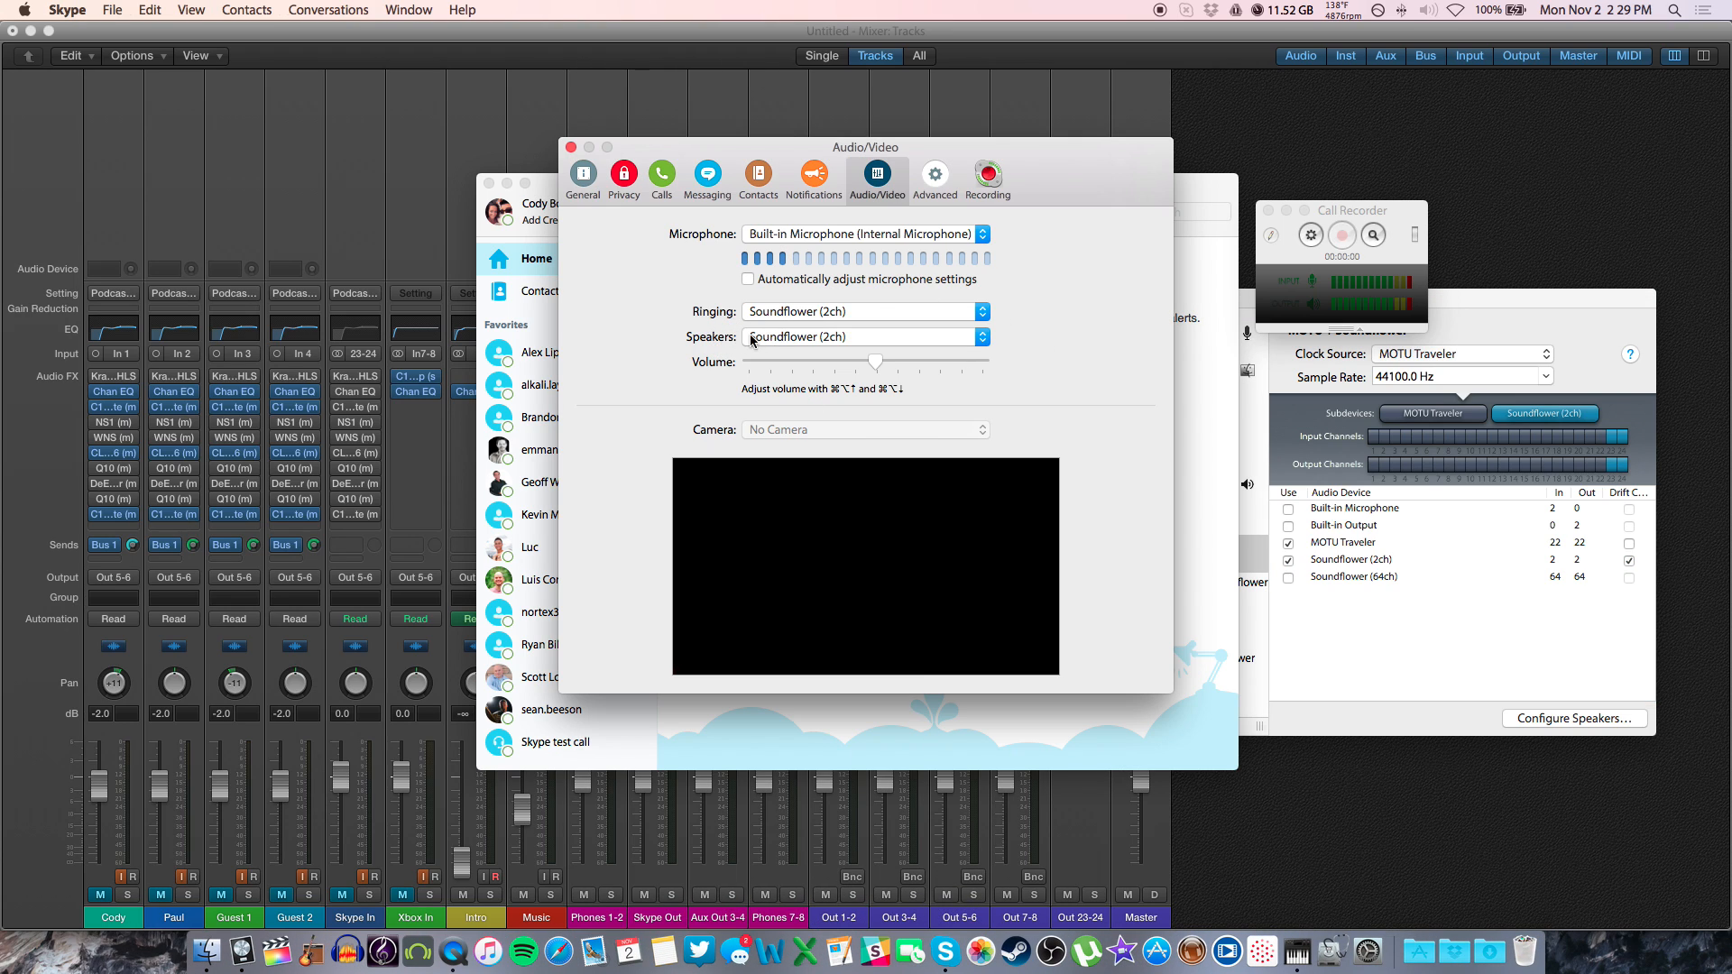
Keep Soundflower (2ch) as Skype's speaker output in the Audio/Video preferences
{"action": "left_click", "coordinate": [865, 337]}
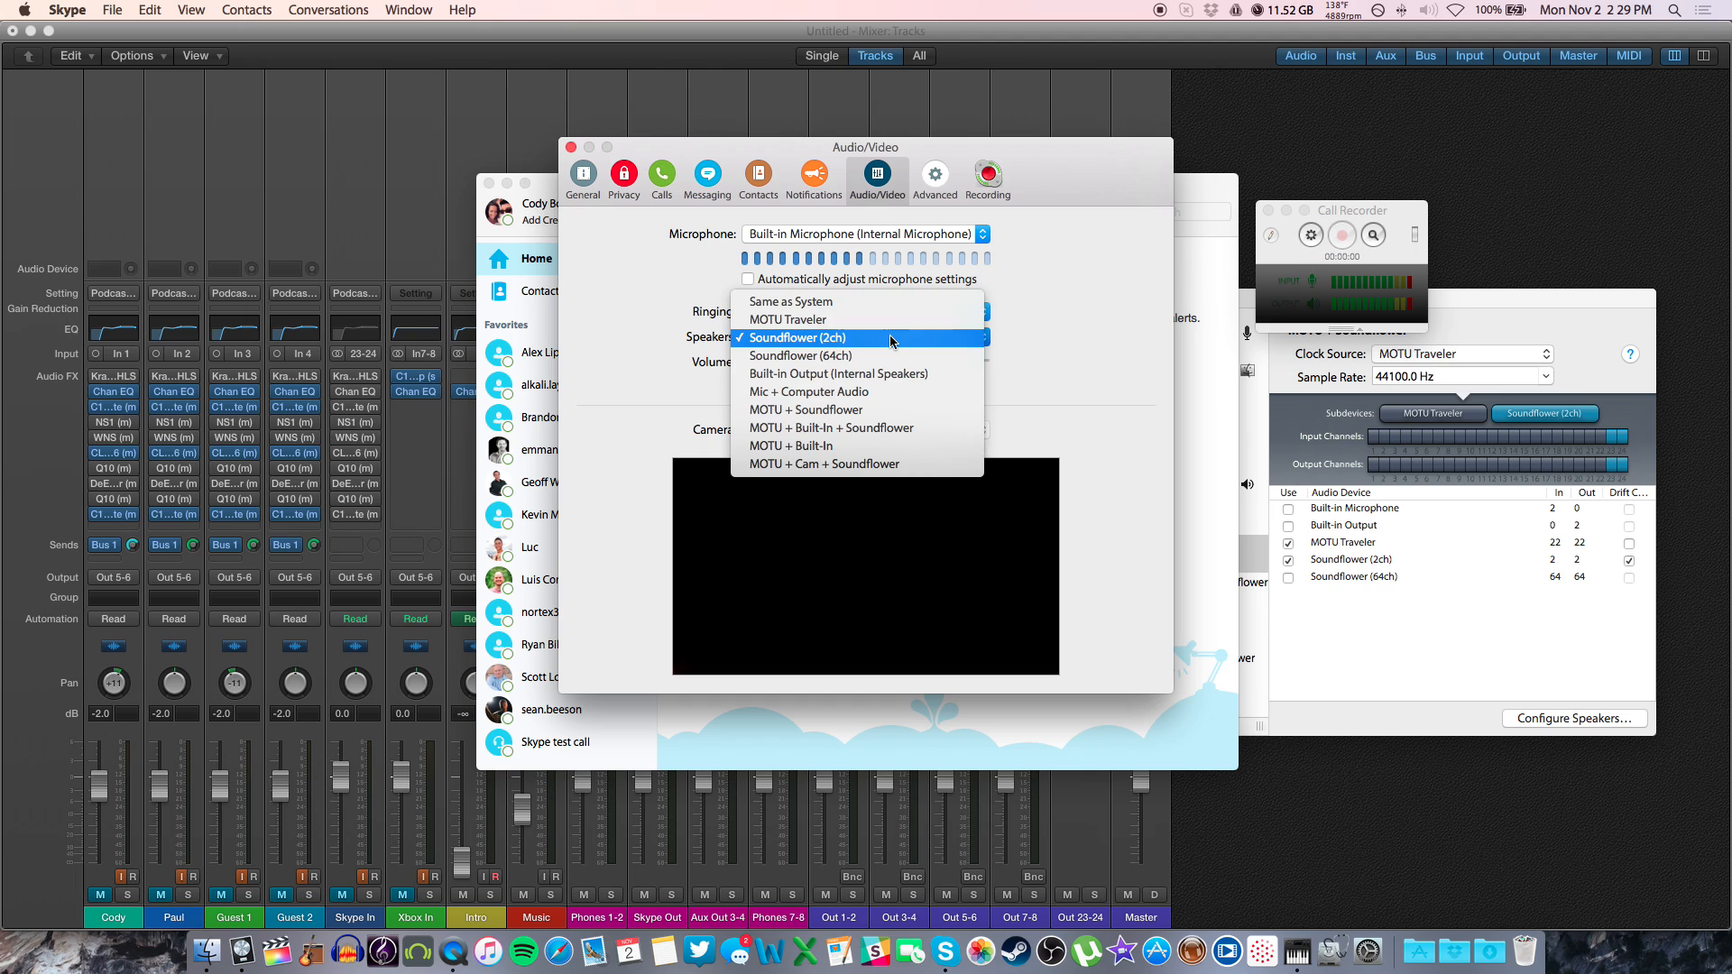
{"action": "left_click", "coordinate": [798, 338]}
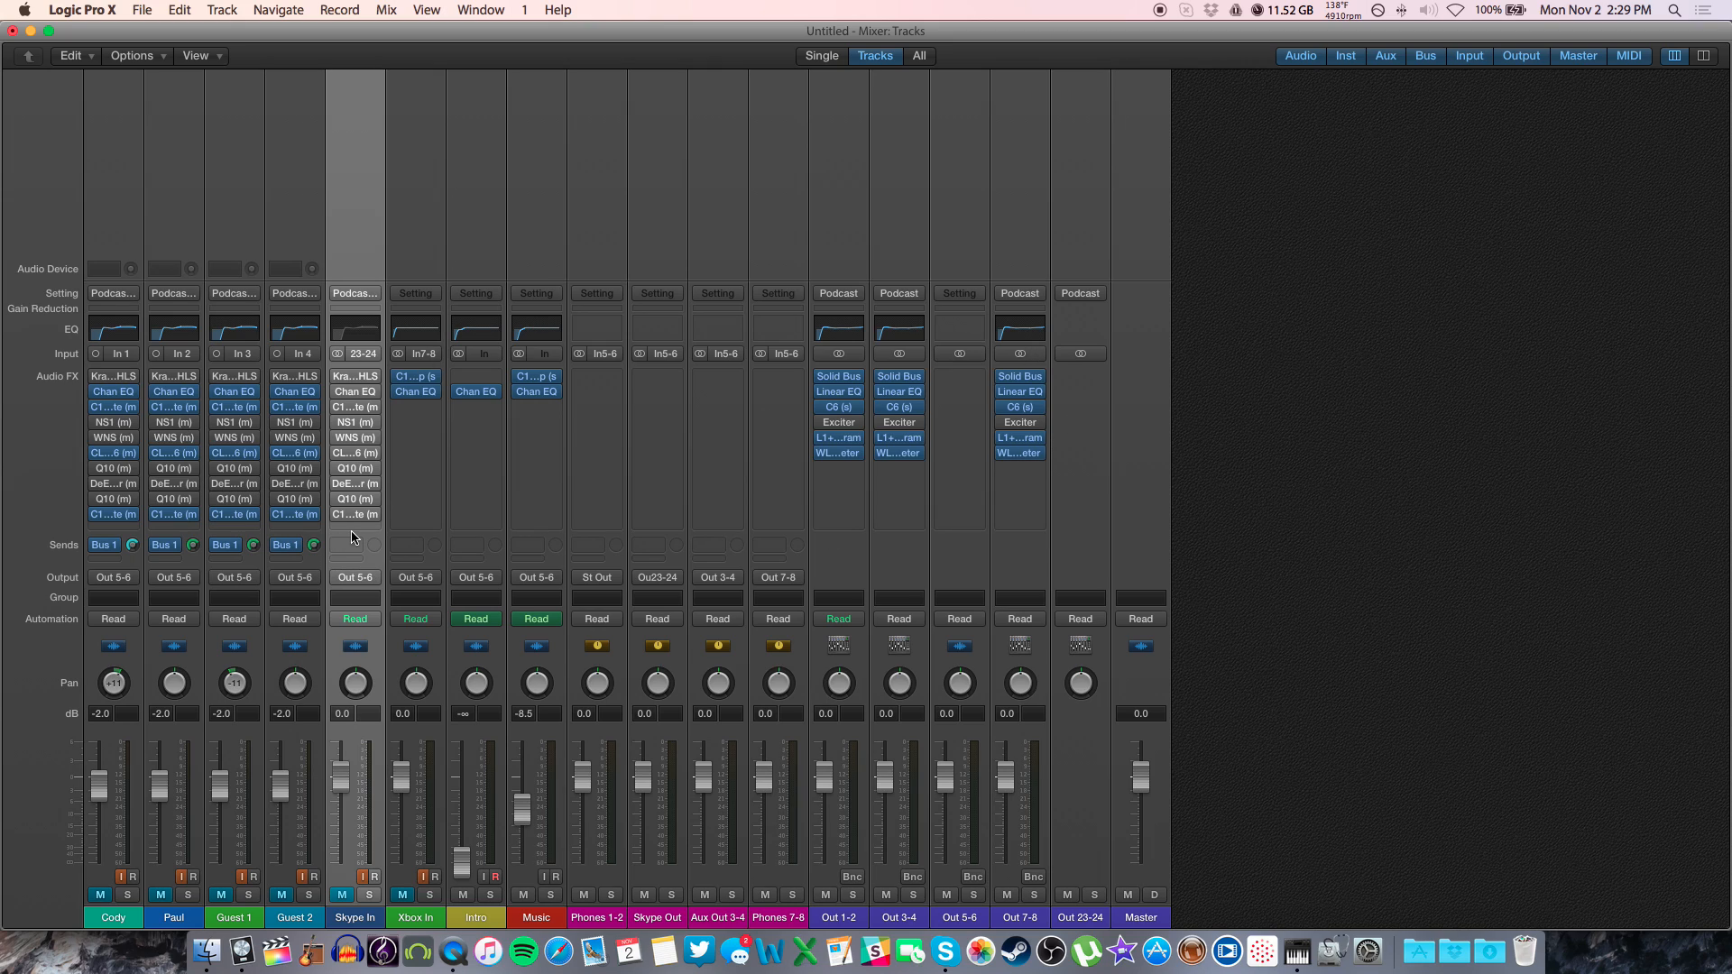
{"action": "mouse_move", "coordinate": [356, 537]}
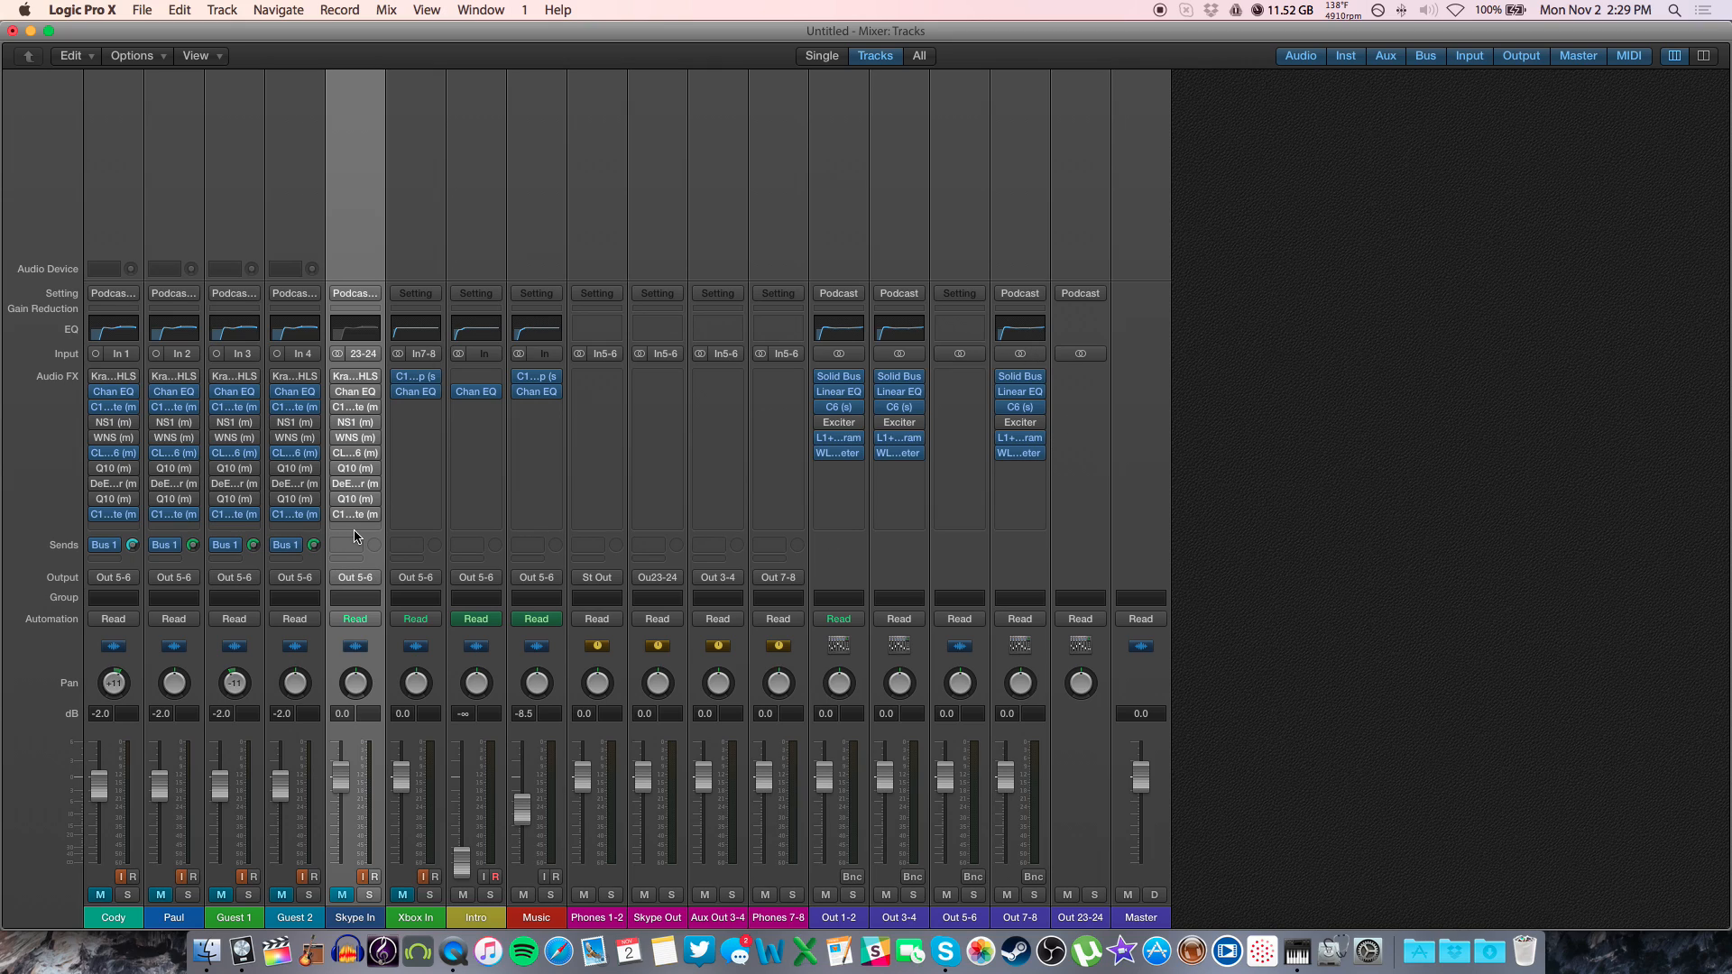